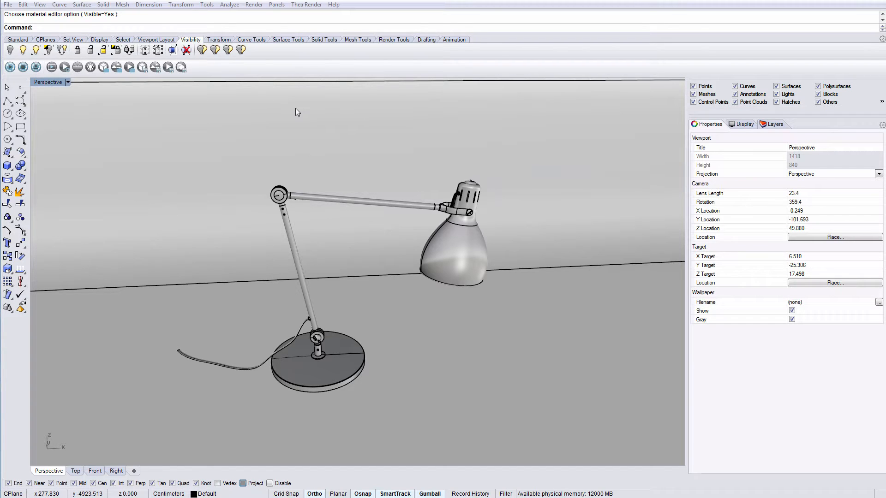
Step: Make Thea for Rhino the current renderer from the Render menu
click(254, 4)
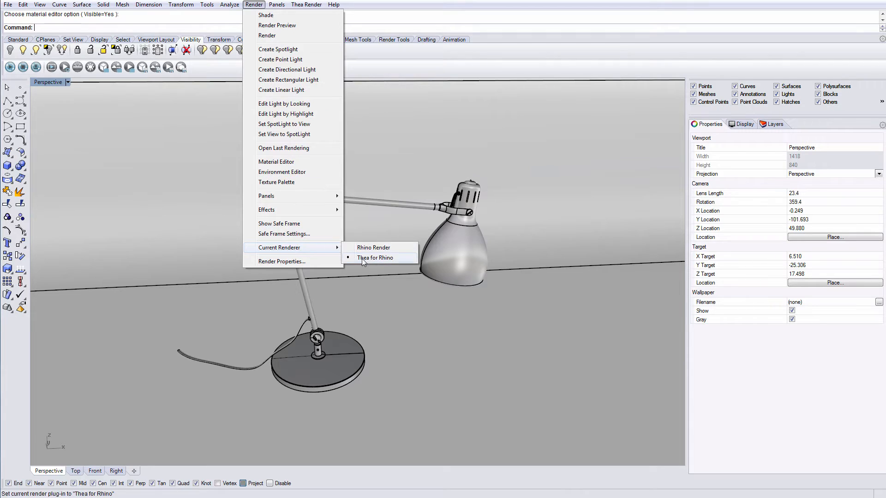
click(374, 257)
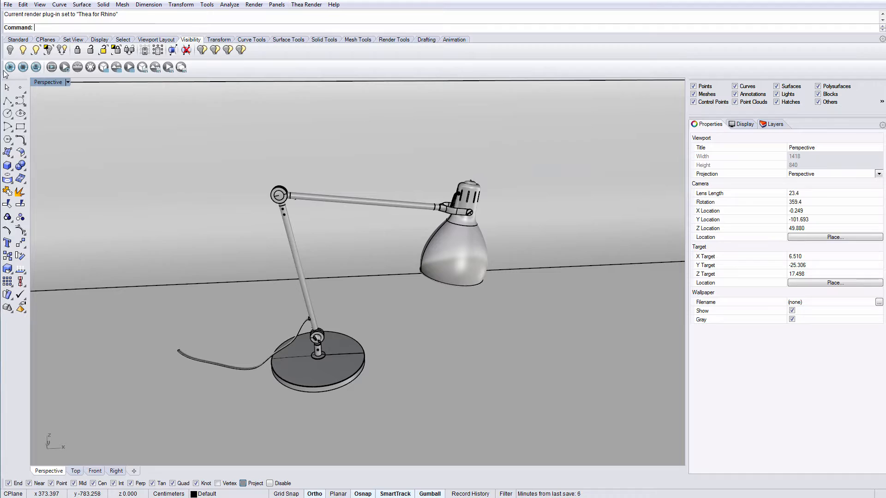
mouse_move(53, 104)
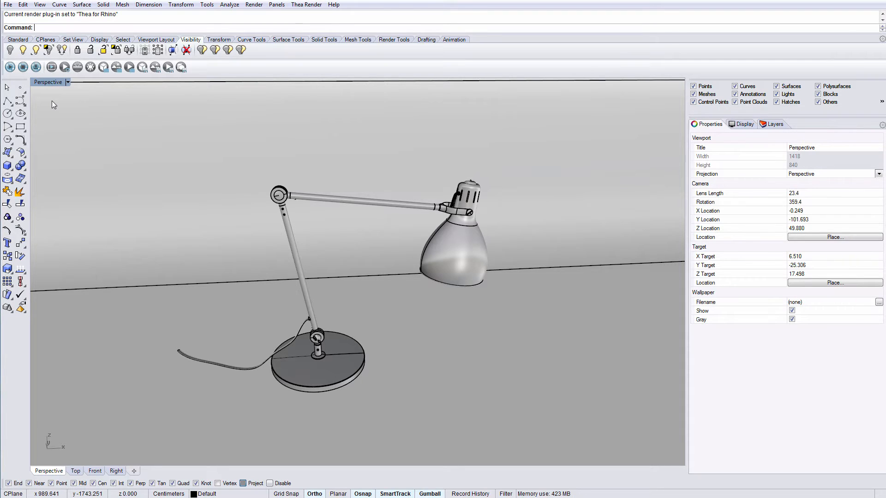
mouse_move(276, 23)
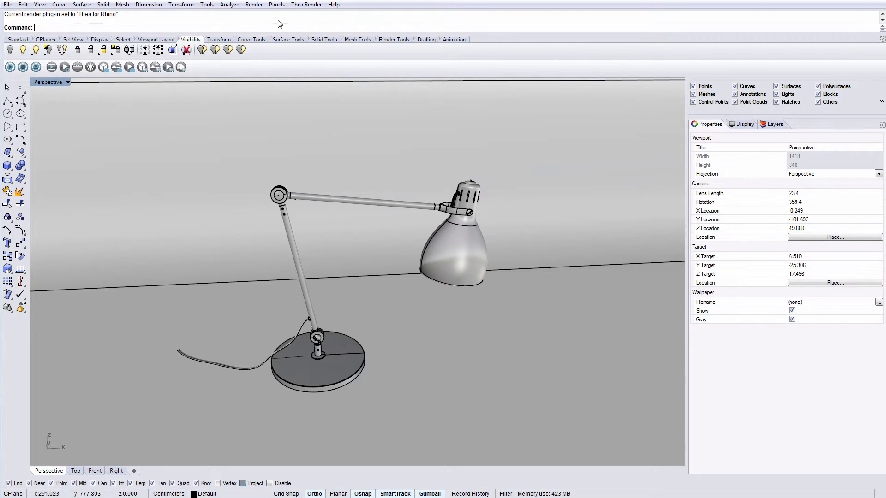
click(306, 5)
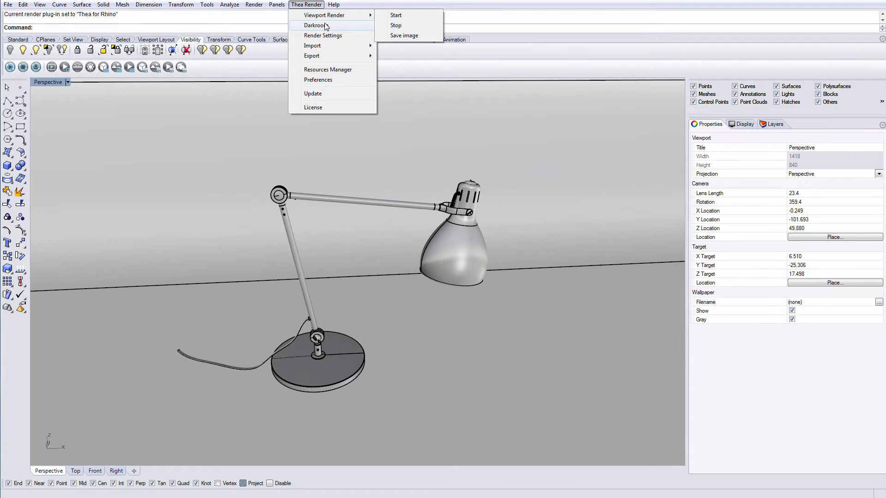
mouse_move(323, 35)
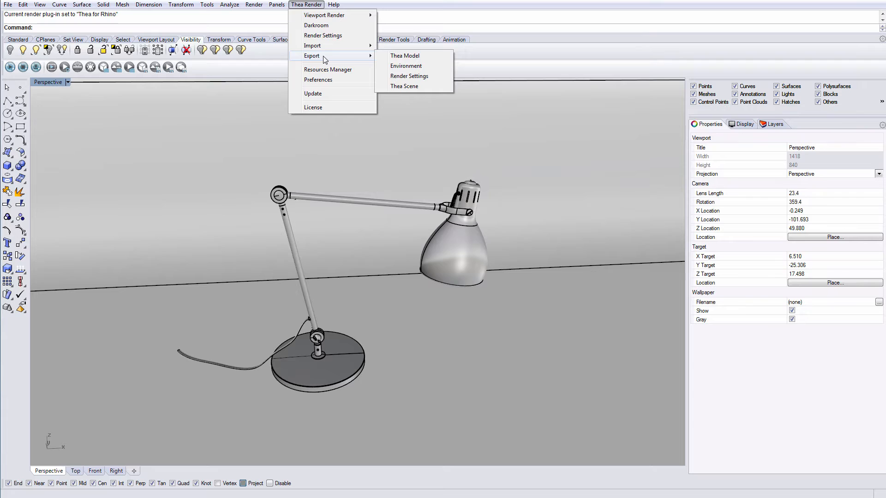
mouse_move(328, 70)
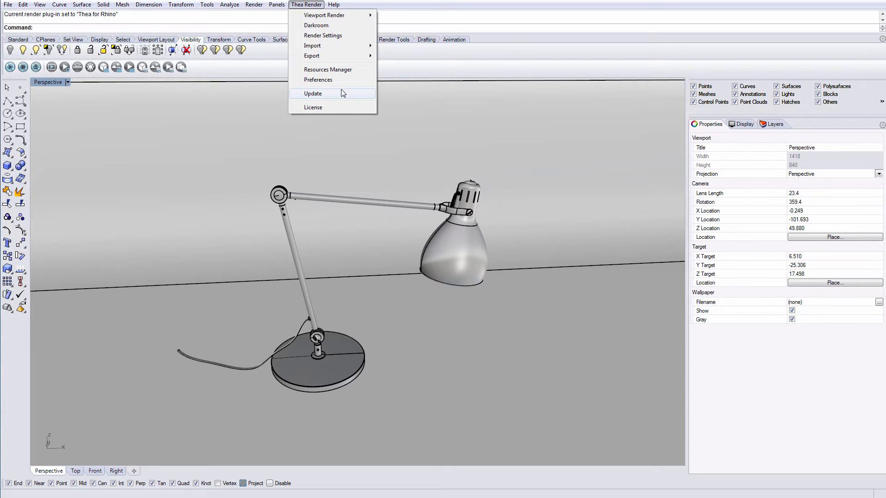
mouse_move(349, 94)
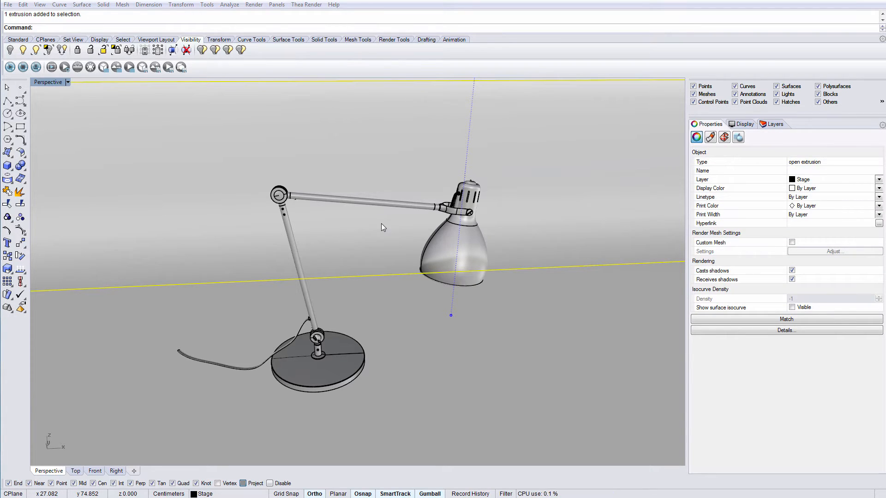
mouse_move(242, 177)
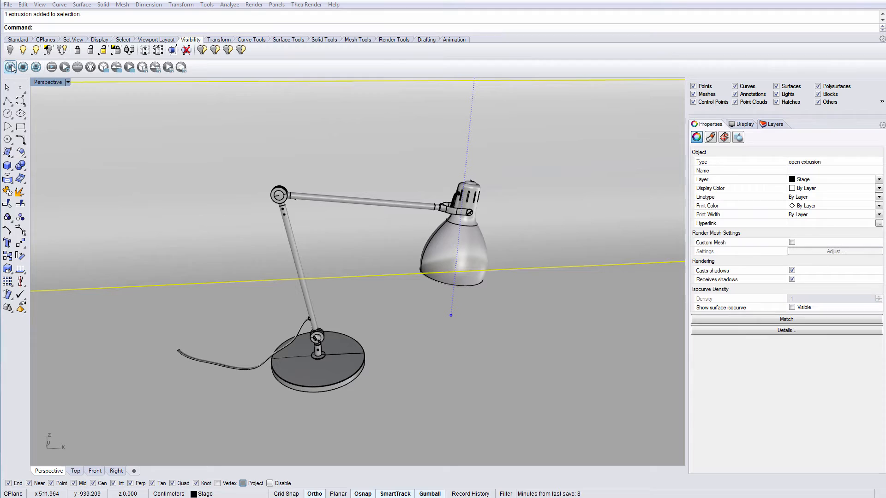
Step: Start a Thea viewport render of the lamp in the Perspective view
click(23, 66)
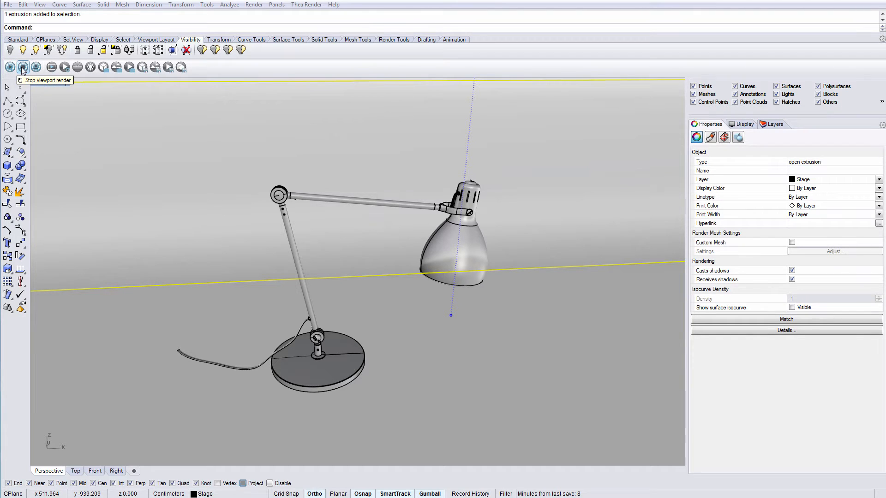
mouse_move(36, 66)
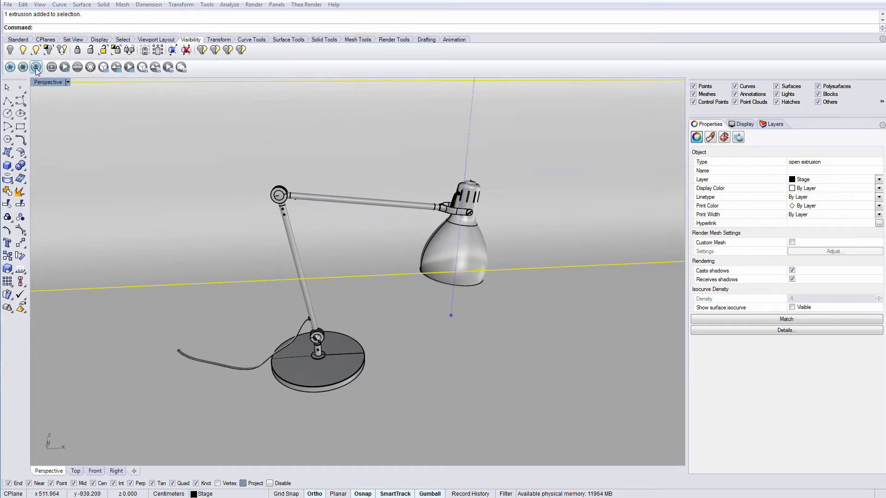
click(36, 66)
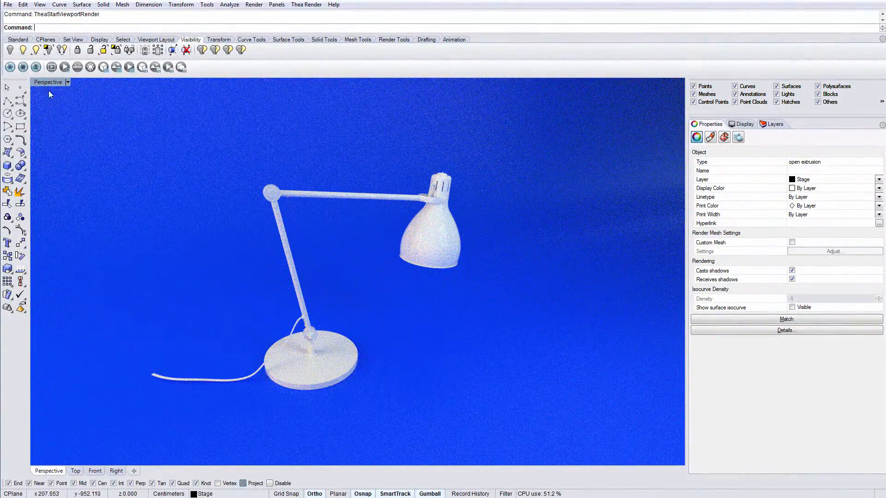
Step: Run an Interactive Mode render in Thea Darkroom, then stop it and close Darkroom
click(23, 66)
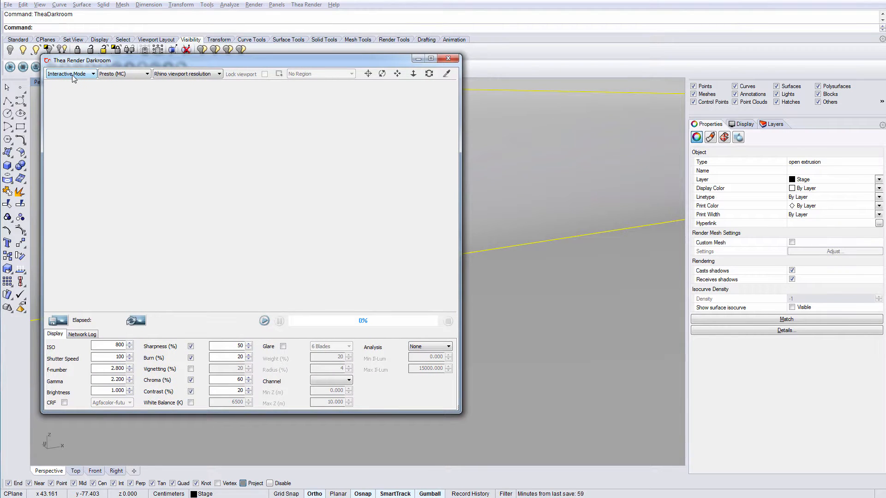
click(70, 74)
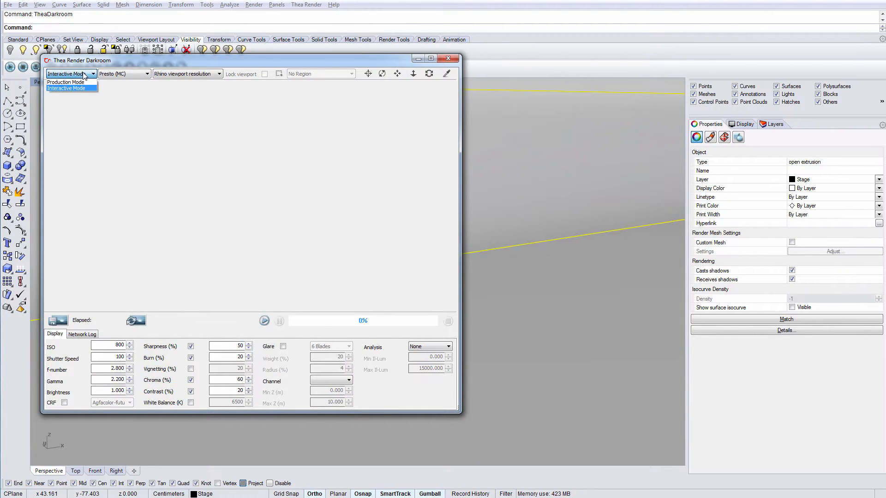
click(146, 74)
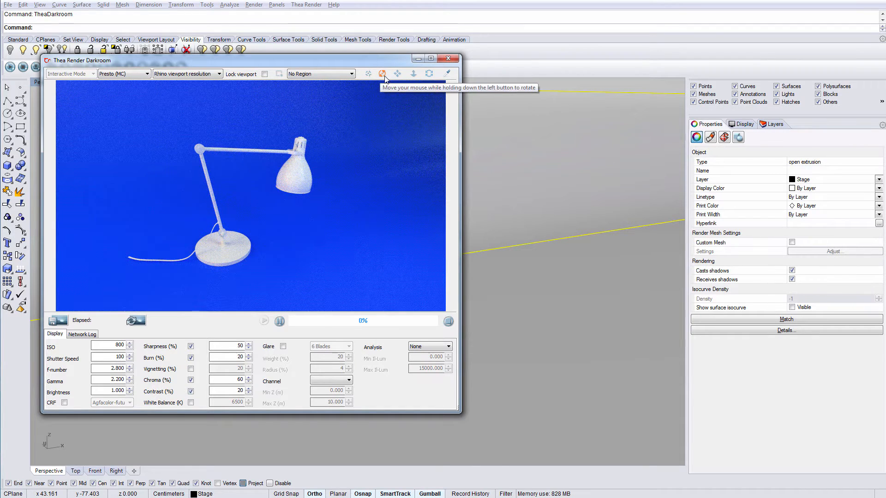
mouse_move(413, 74)
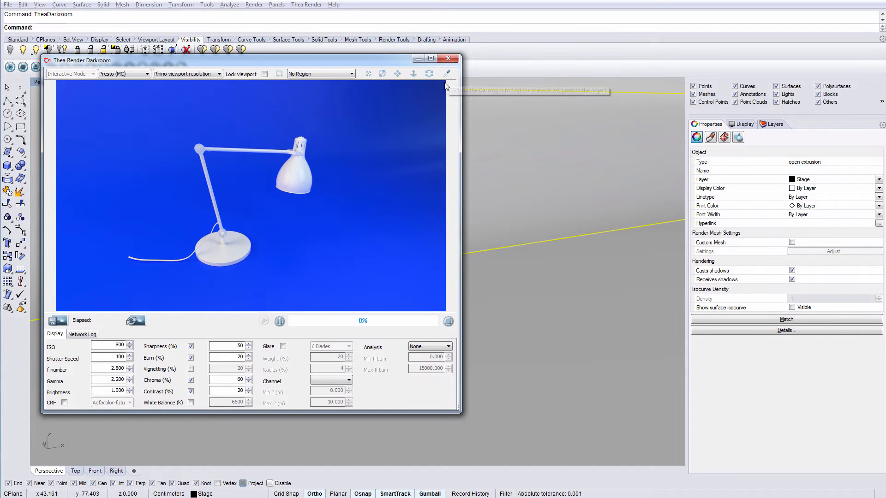
mouse_move(269, 200)
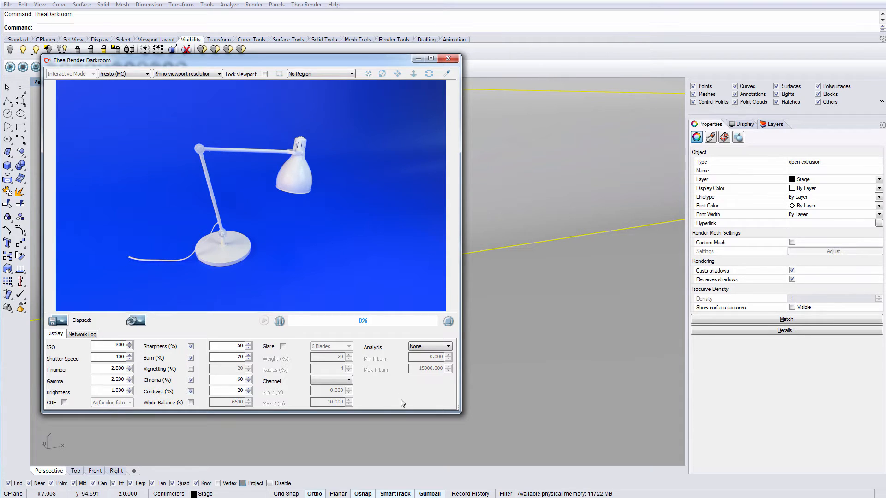
click(279, 320)
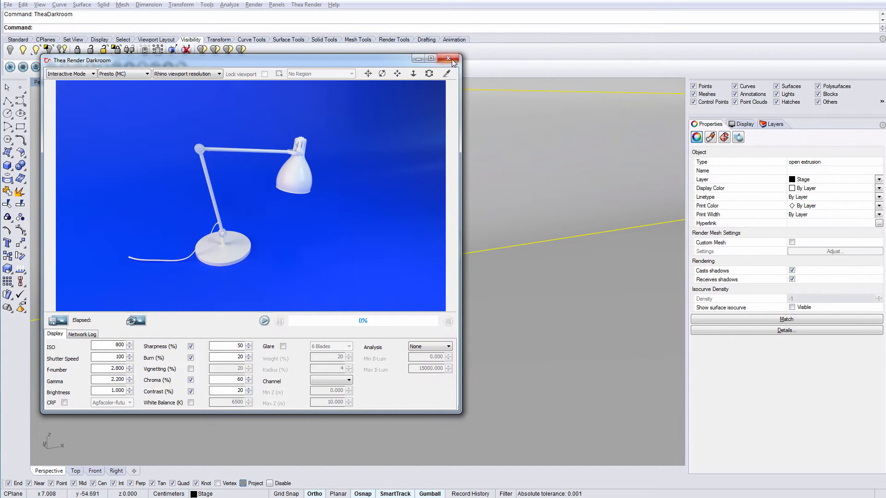
click(448, 58)
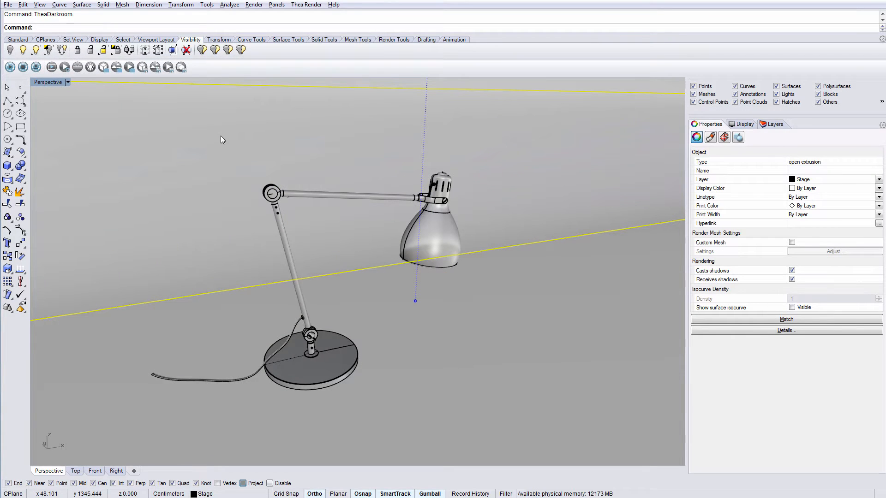
Step: Review Thea Rendering, Physical Sky Environment and Camera film settings, docking them beside the lamp
click(64, 66)
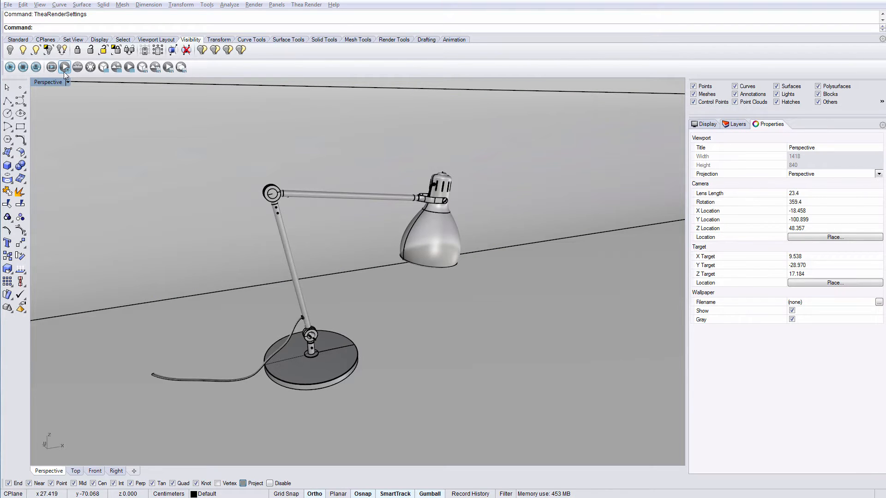
click(65, 67)
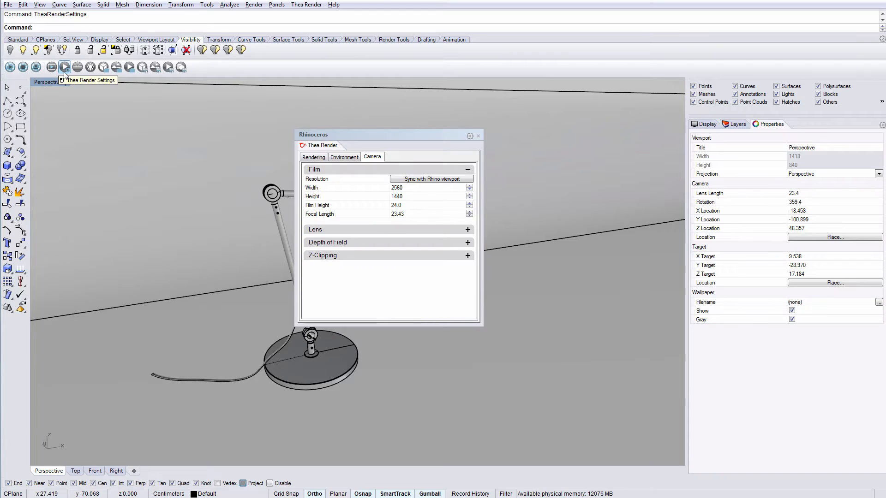
click(313, 157)
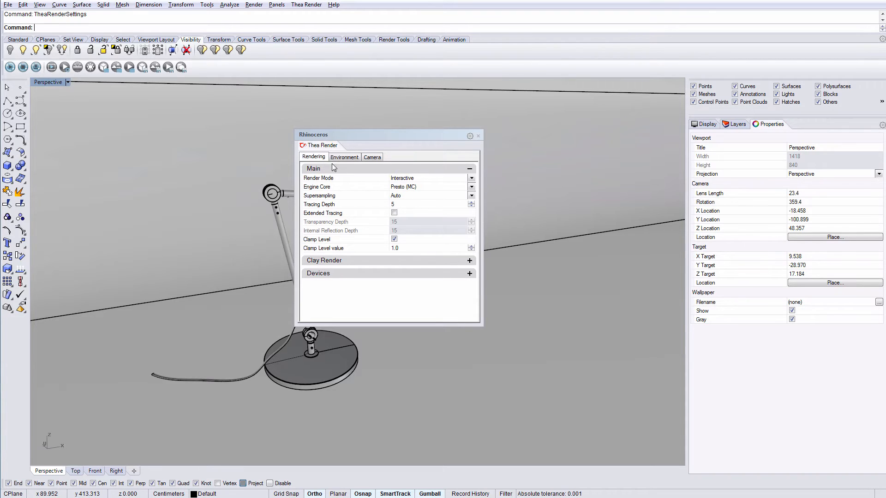
click(344, 157)
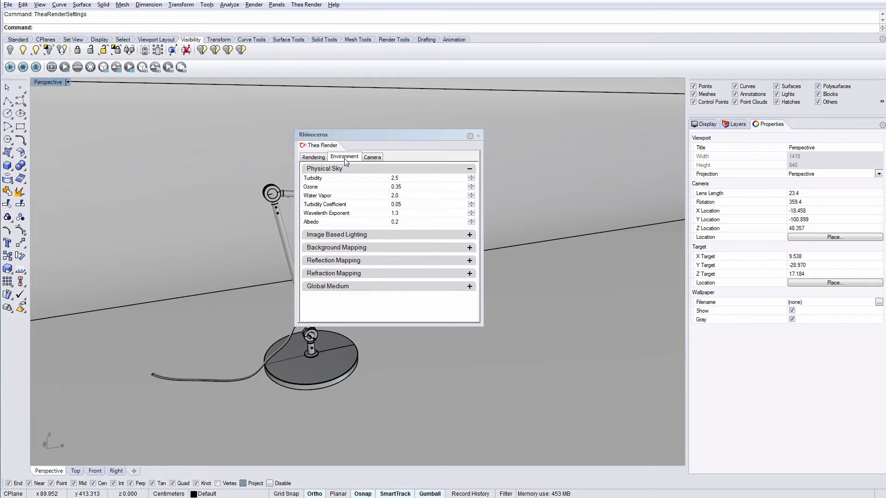
click(371, 156)
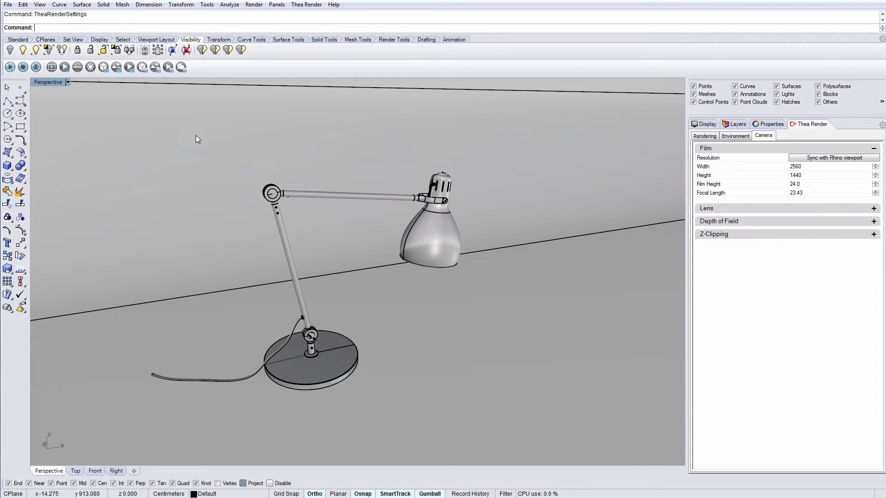
click(77, 67)
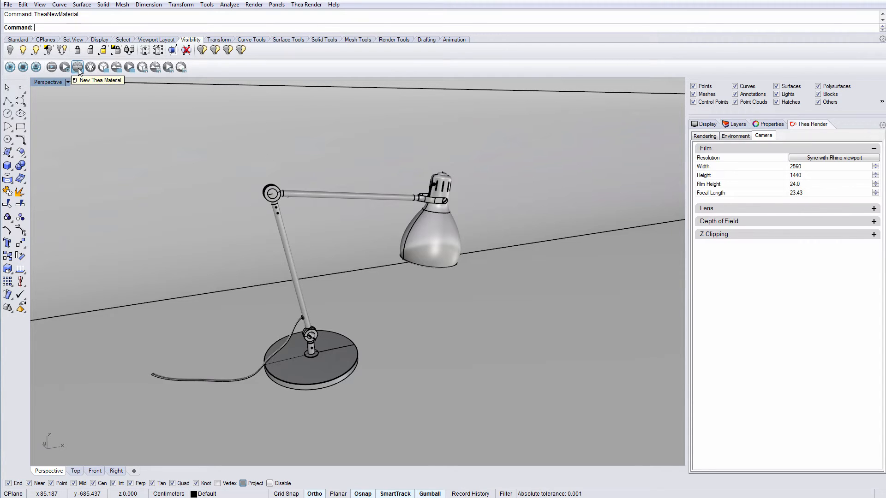
Step: Add Thea Material 011 with New Thea Material and dock the materials list
click(78, 67)
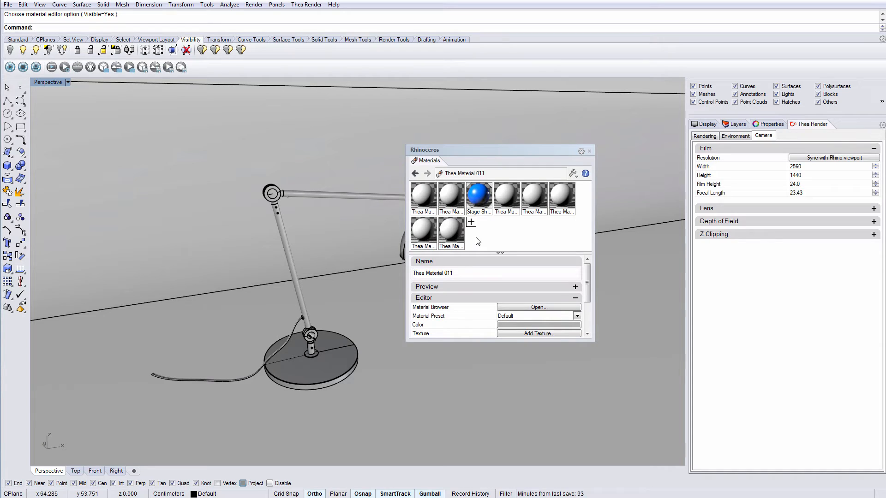
mouse_move(539, 221)
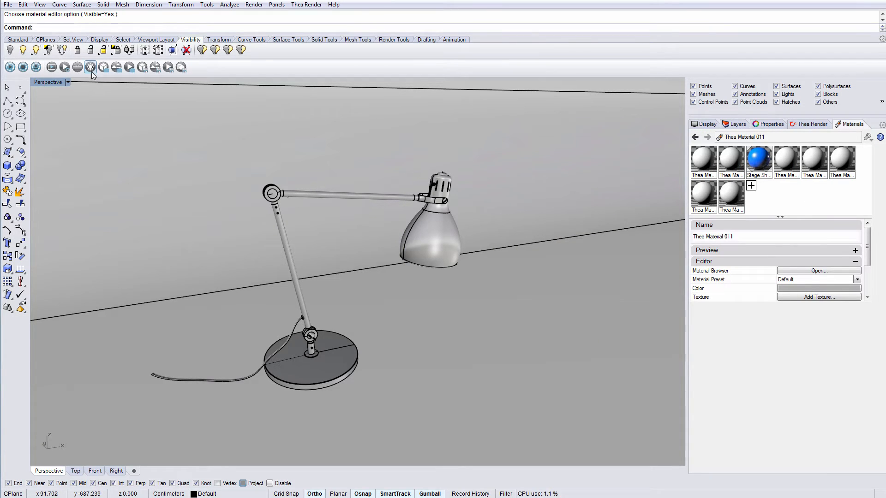
Step: Check the Sun and Ground Plane tabs, leave them off, and close the dialog
click(91, 66)
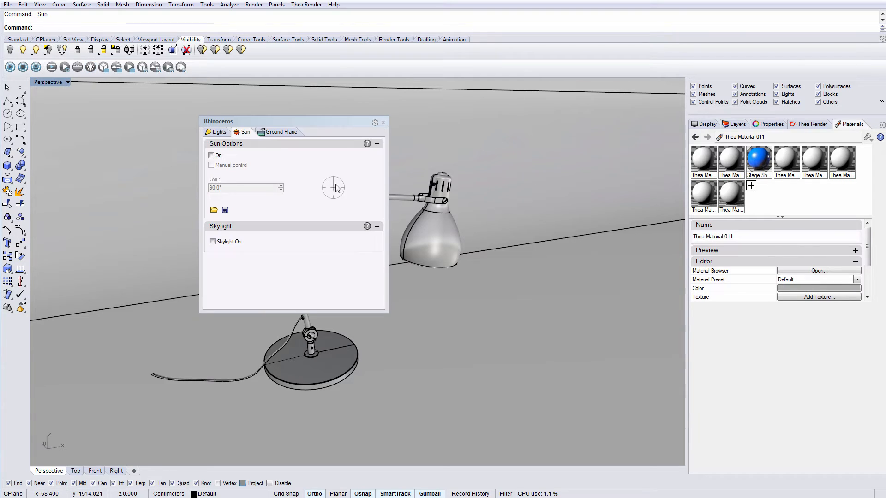
mouse_move(244, 131)
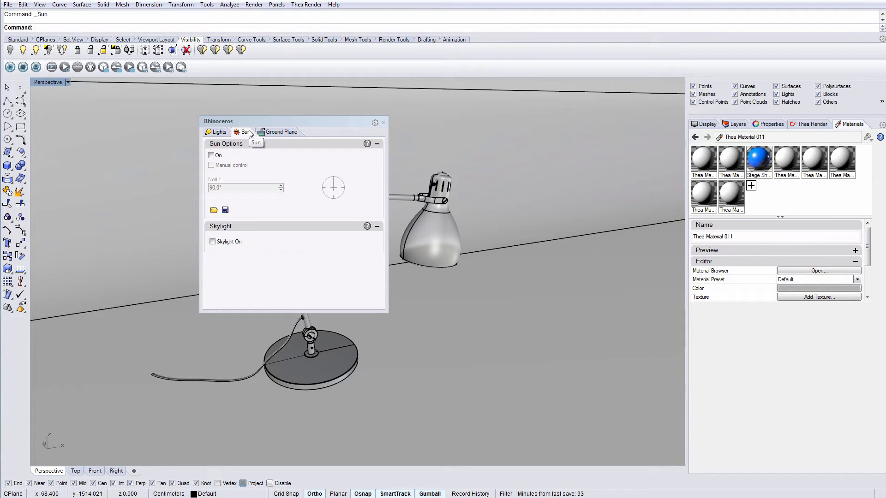
click(277, 131)
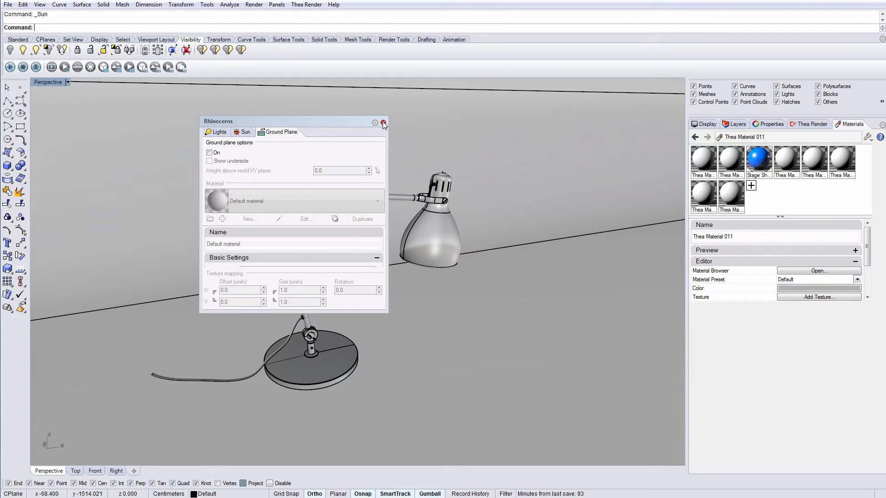
click(383, 123)
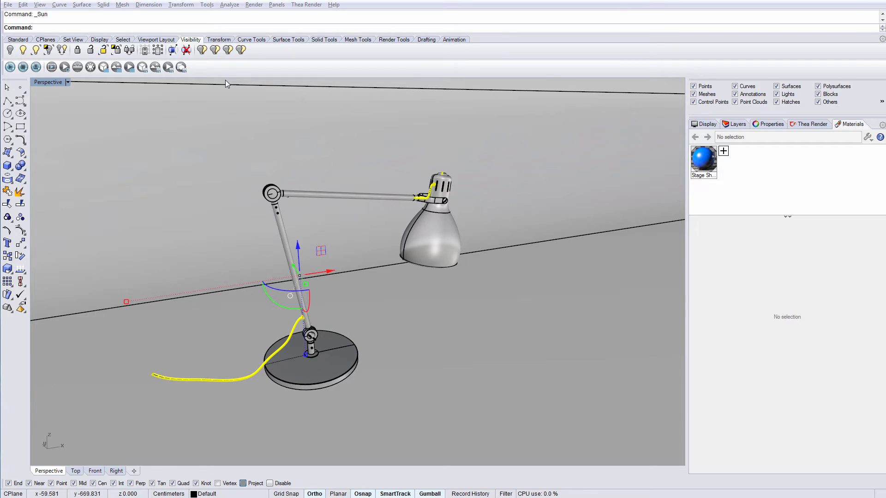
mouse_move(740, 159)
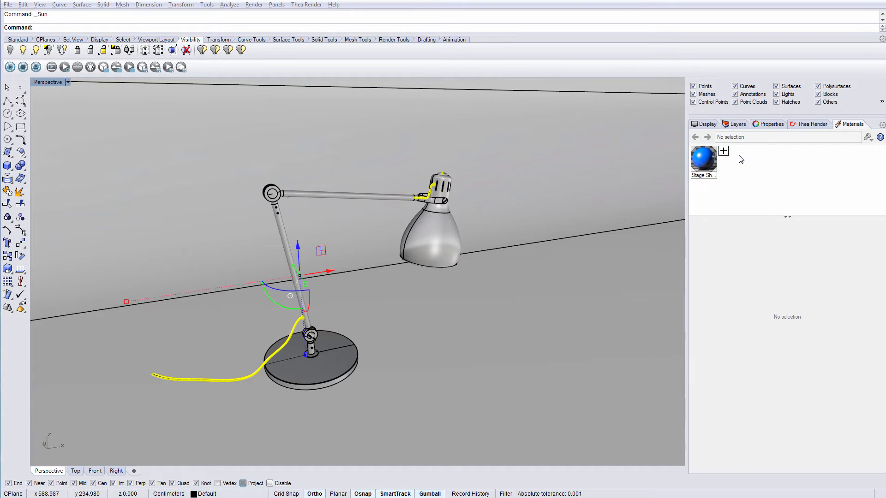
Step: Add Thea Material 017 through the Materials panel's + button
click(724, 152)
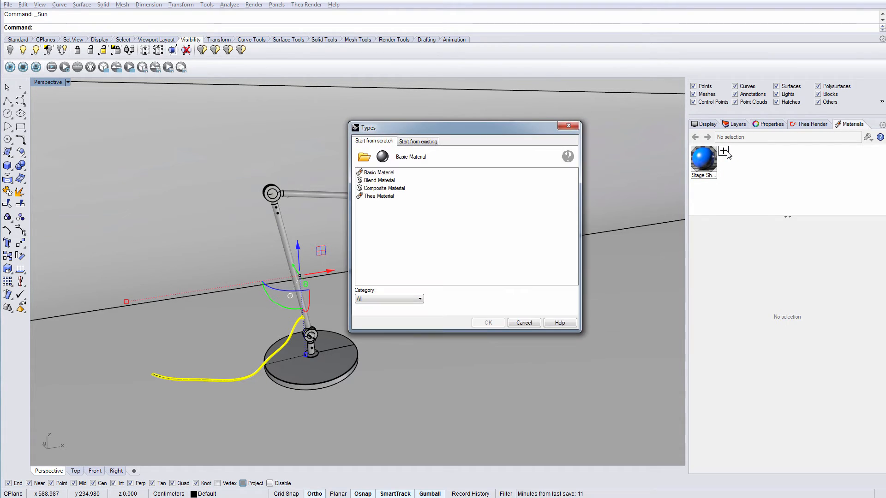
click(379, 196)
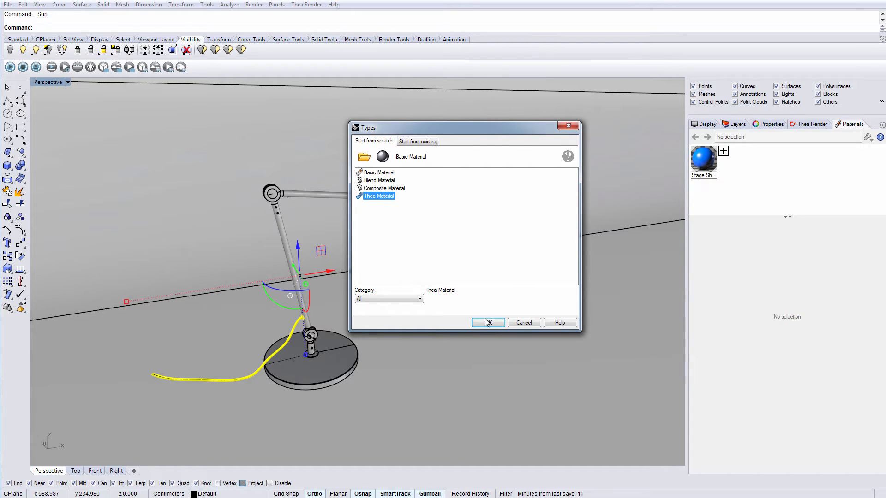
click(487, 323)
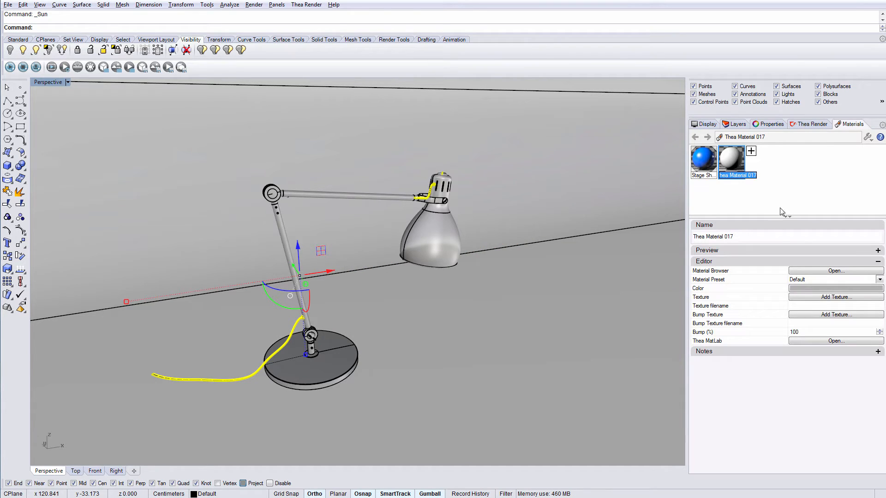
mouse_move(784, 201)
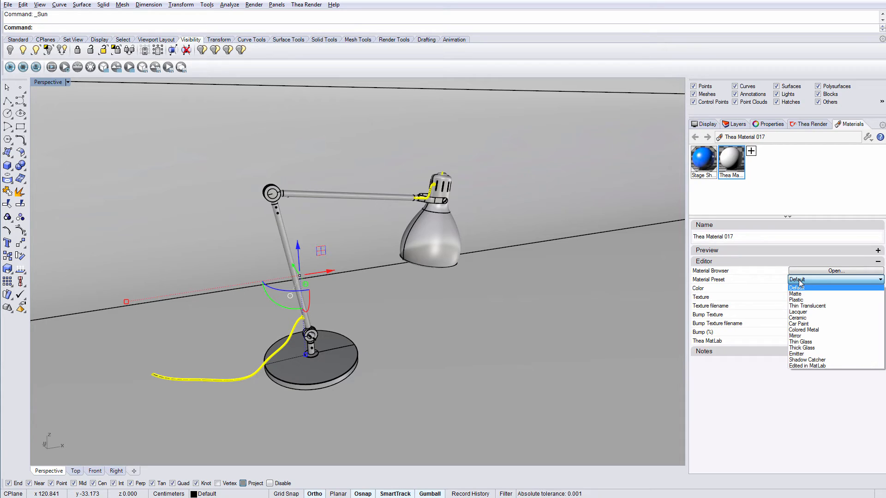
mouse_move(819, 295)
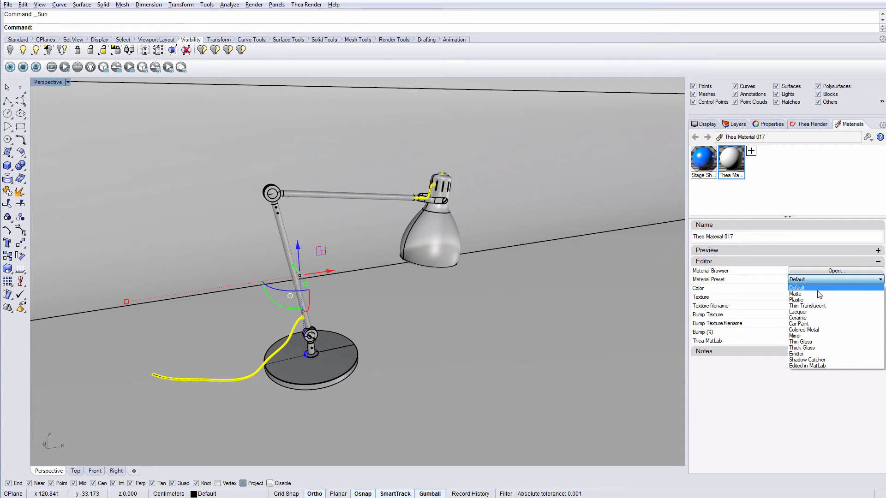
Step: Give Thea Material 017 the Plastic preset and a black colour
click(797, 300)
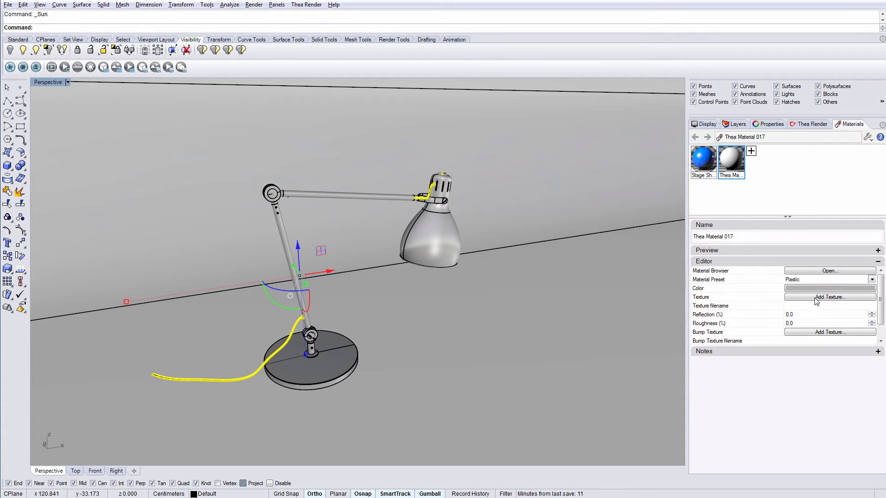
click(830, 287)
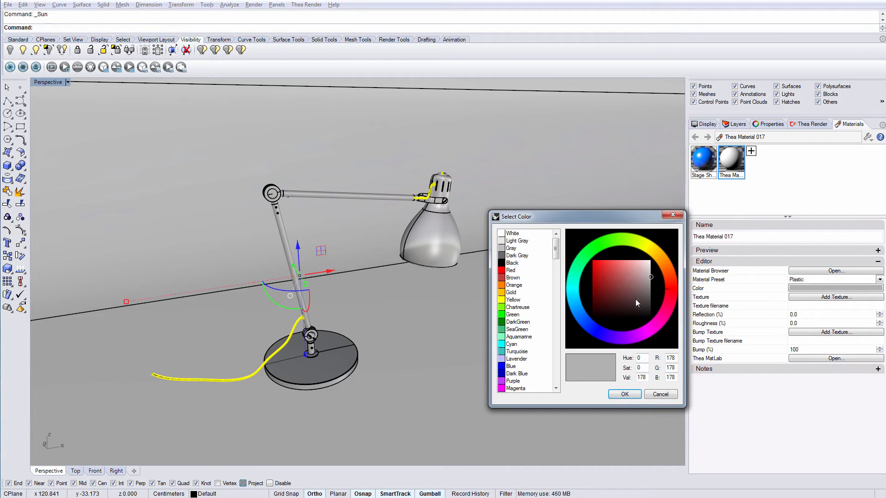
click(624, 393)
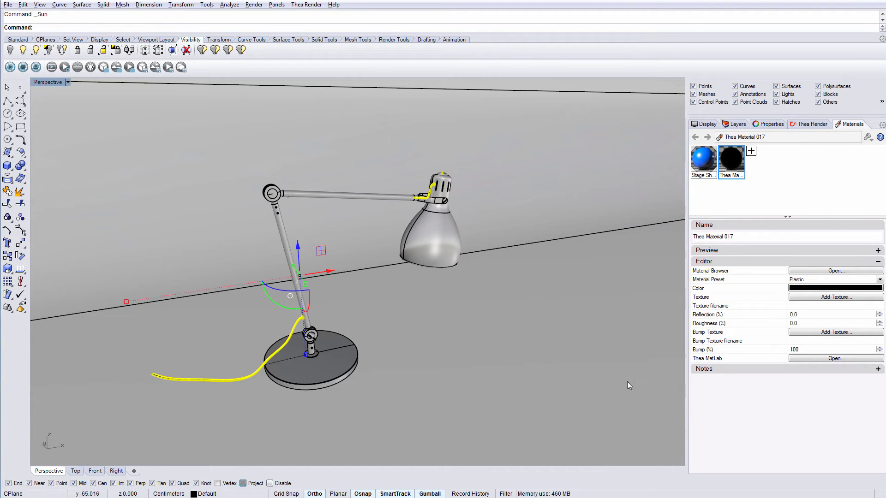
right_click(731, 159)
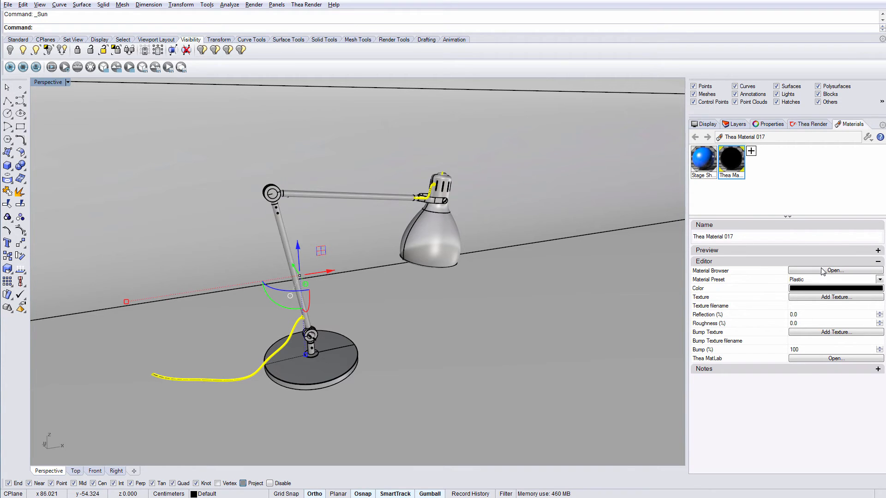
Step: Load the Grey preset from the Basic Plastic > Rhino folder in the Thea Content Browser
click(835, 269)
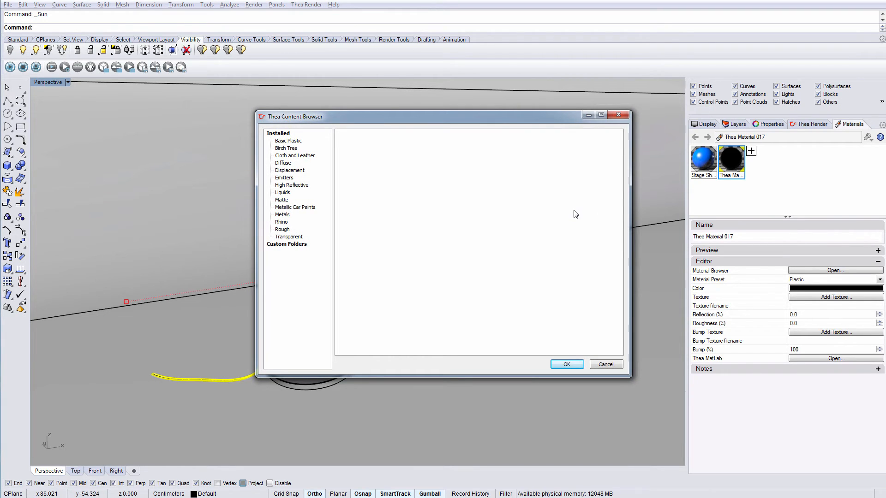
click(287, 140)
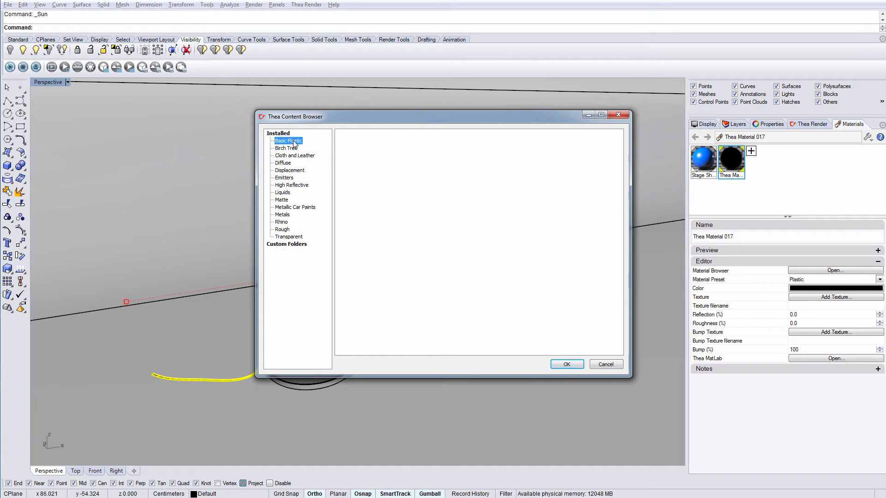
click(288, 140)
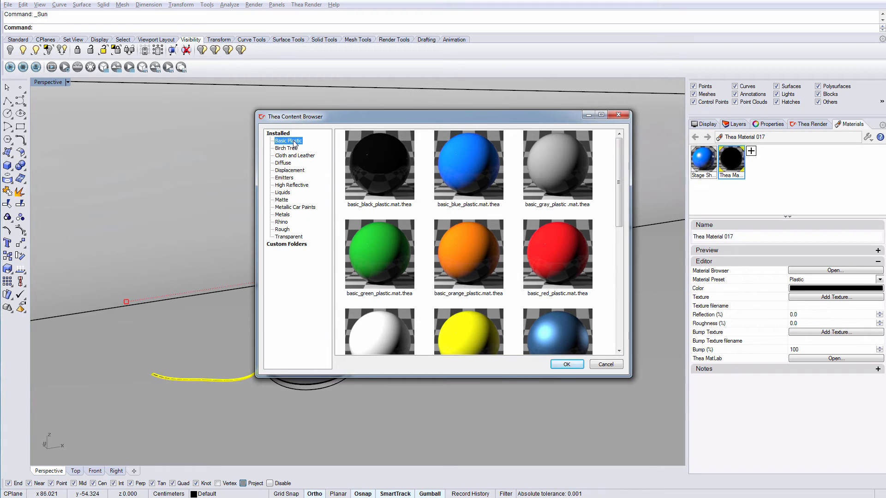
mouse_move(285, 224)
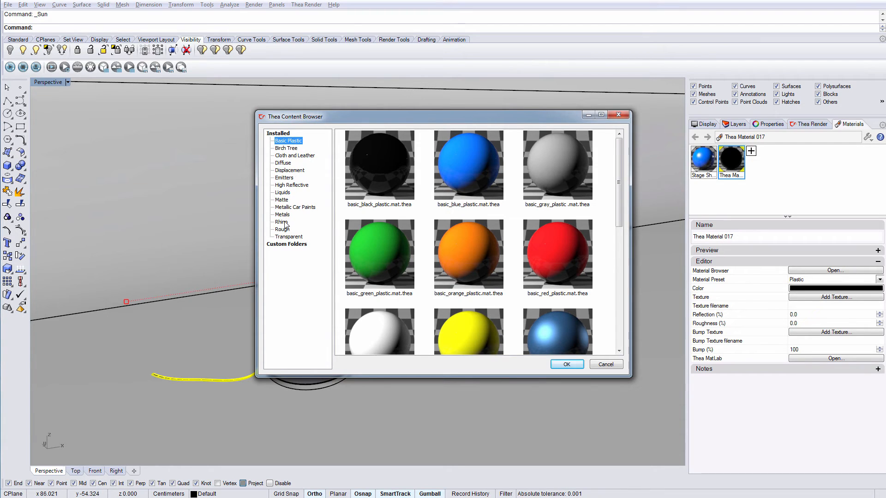
click(281, 221)
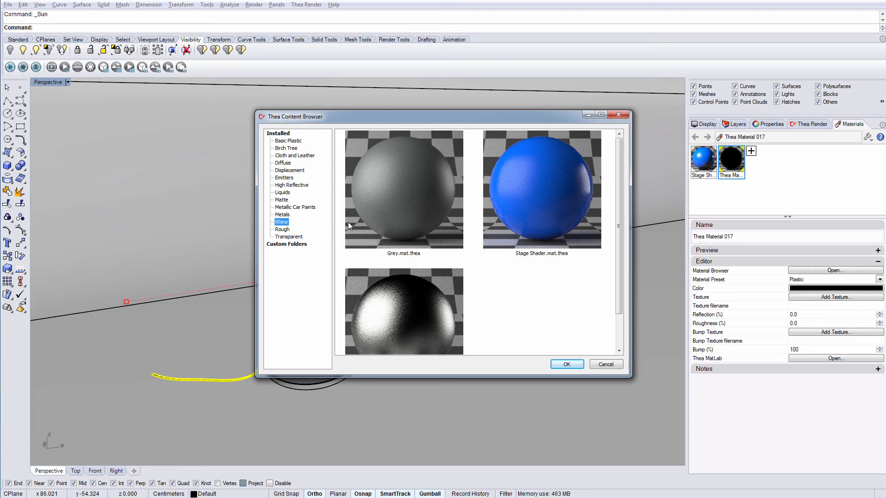
mouse_move(408, 208)
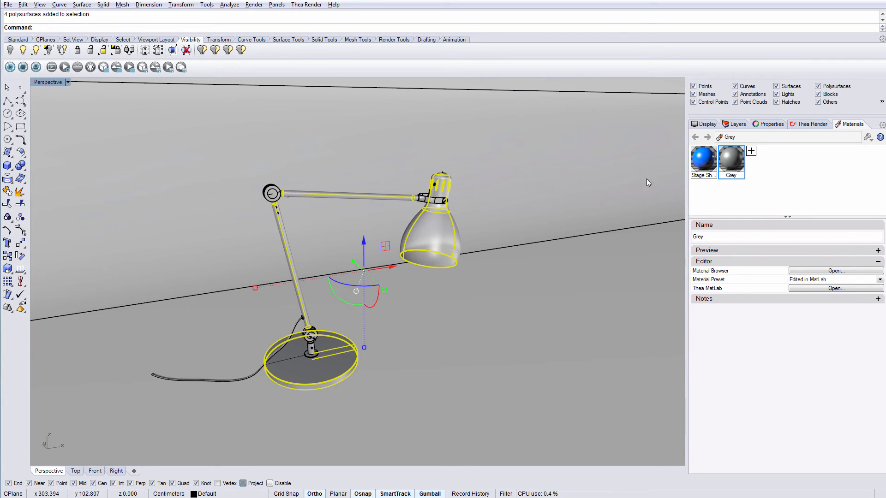
Step: Create another Thea material and load the Stainless Steel Brushed preset into it
click(731, 158)
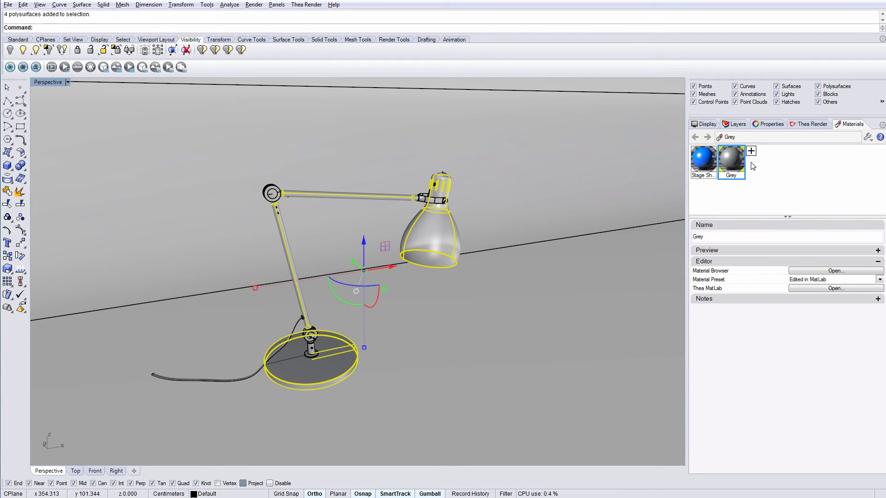
click(750, 151)
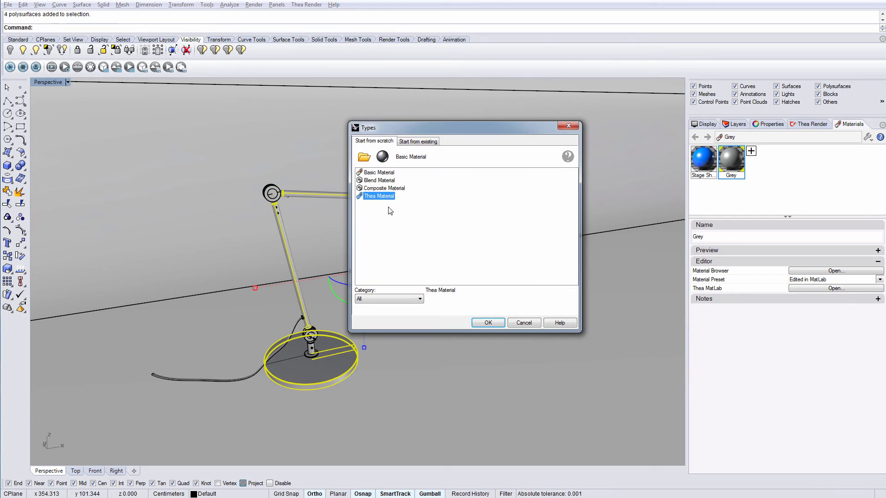
click(487, 323)
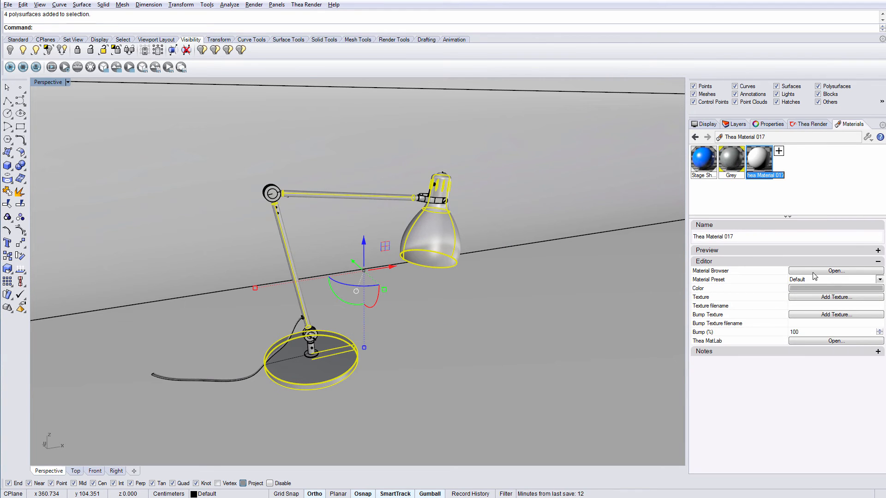
click(835, 271)
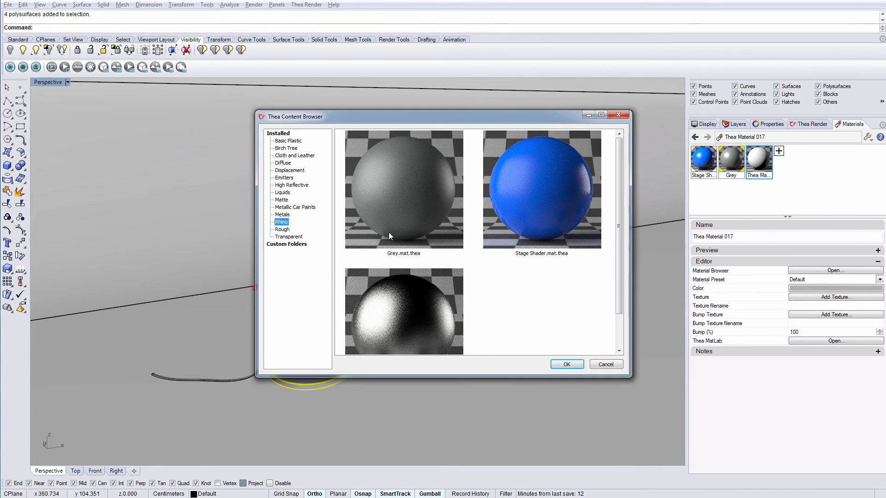
click(565, 364)
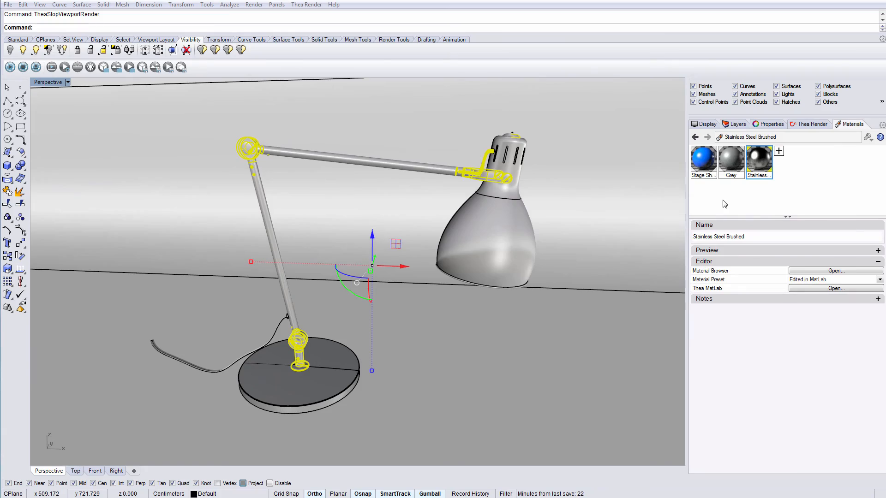
Step: Start the Thea viewport render of the desk lamp in the perspective view
click(9, 67)
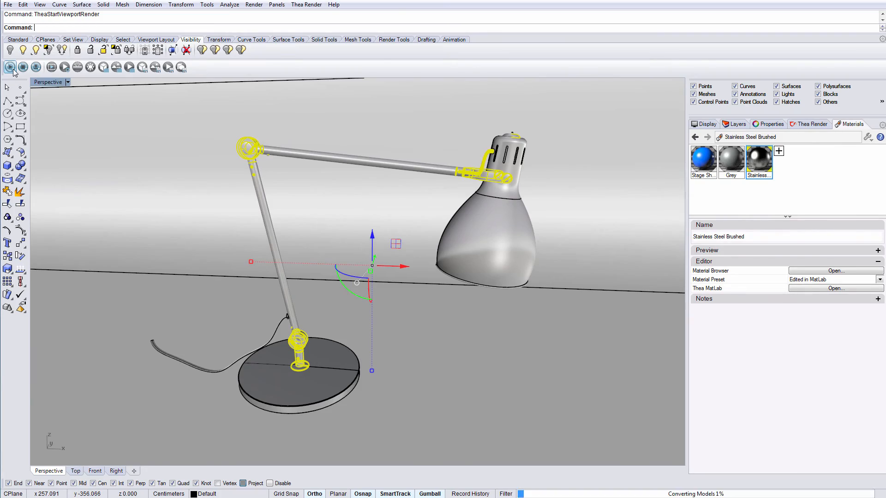
click(10, 66)
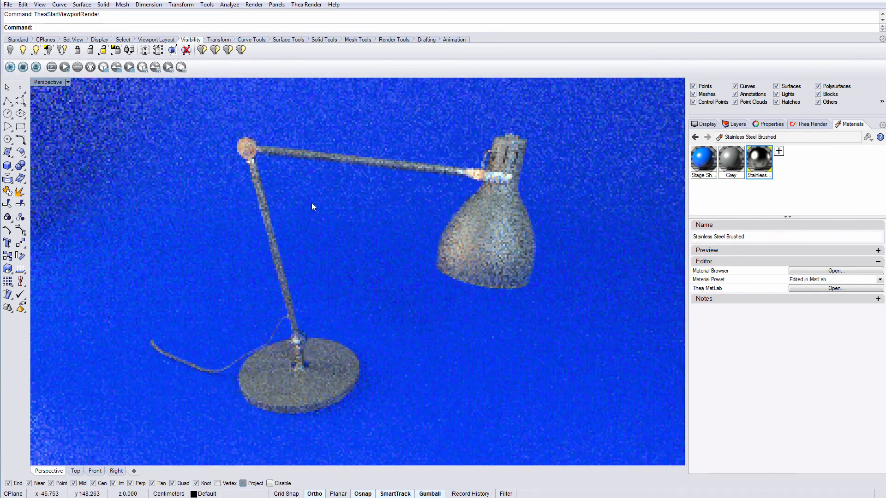